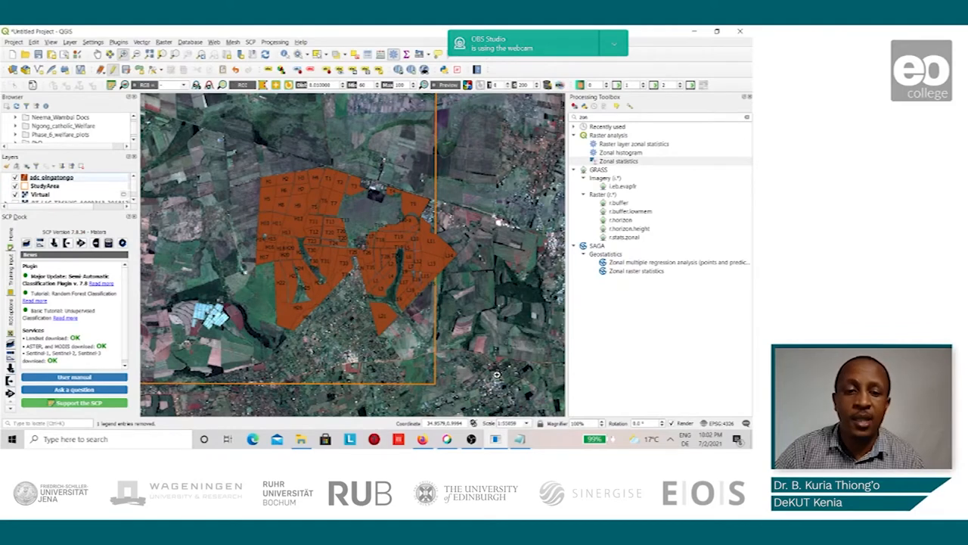
pyautogui.moveTo(430, 286)
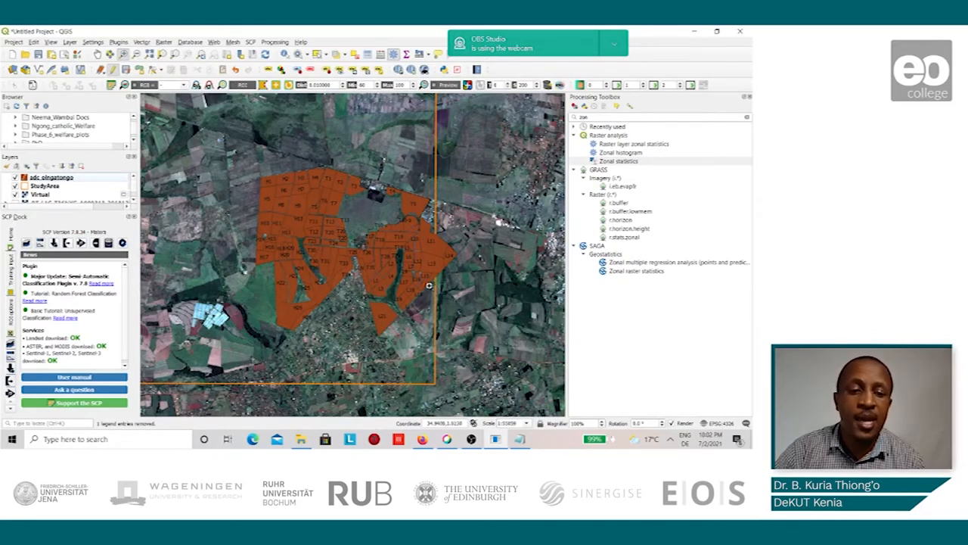
pyautogui.moveTo(245, 144)
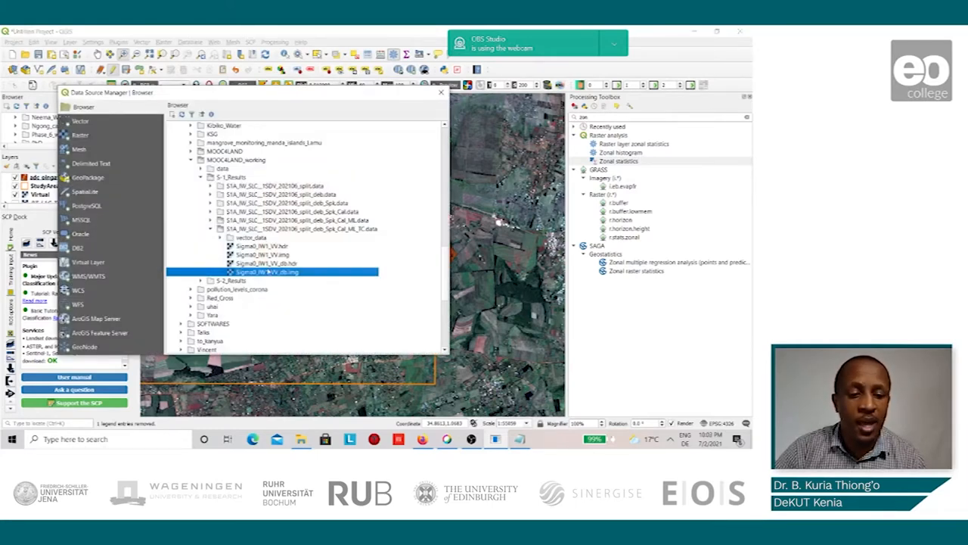
pyautogui.moveTo(266, 273)
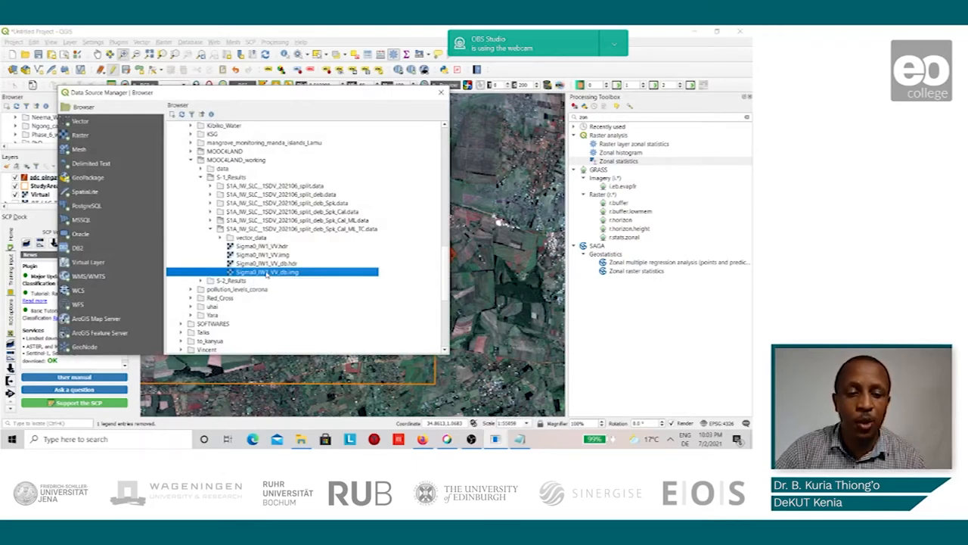
# Add the Sigma0 VH dB .img radar image from the S-1 results folder to the map
pyautogui.doubleClick(267, 272)
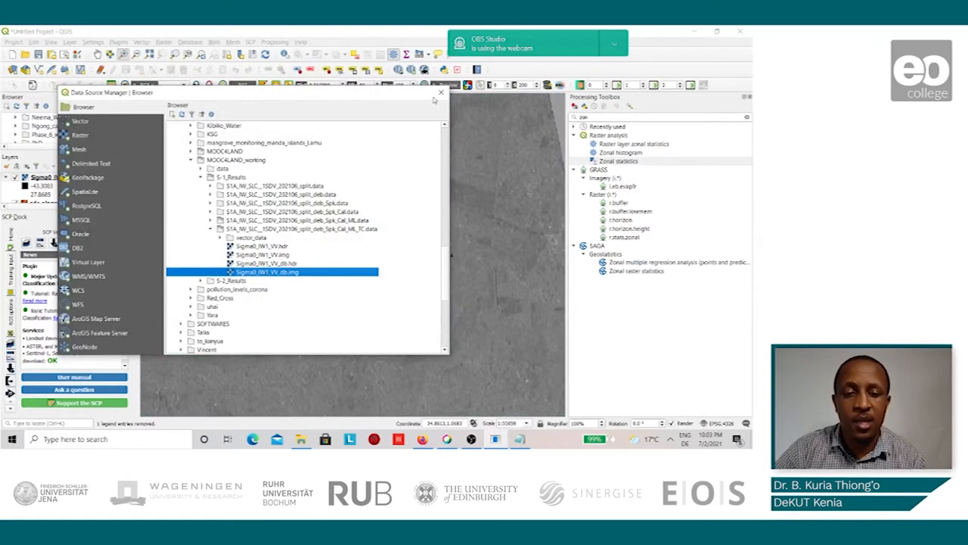
pyautogui.moveTo(442, 92)
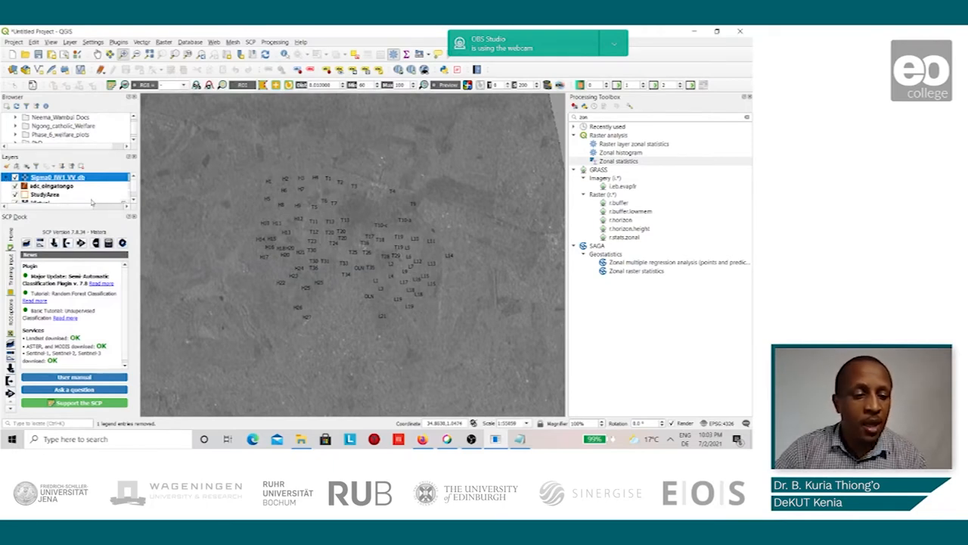
pyautogui.moveTo(432, 224)
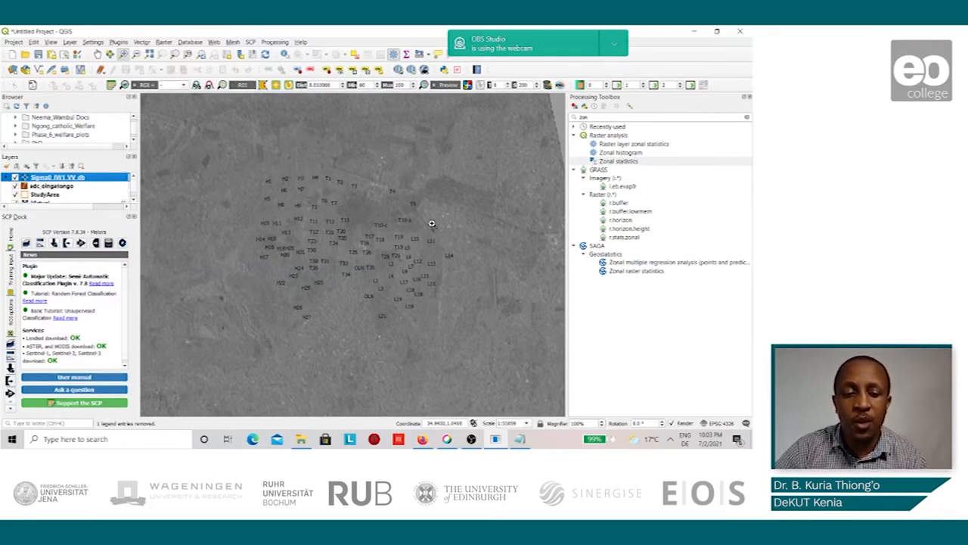
# Place the farm field polygon layer above the radar image and zoom in on the fields
pyautogui.click(53, 185)
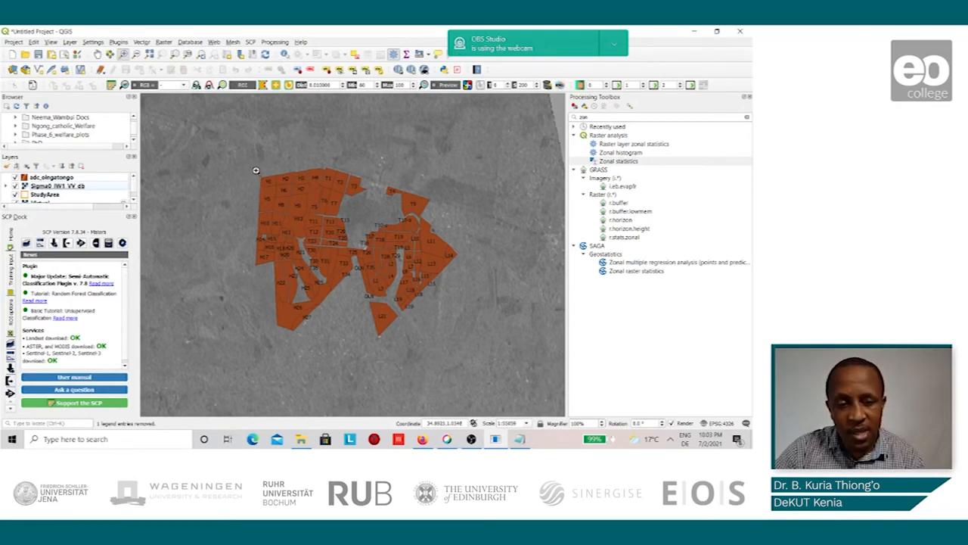
pyautogui.moveTo(250, 159)
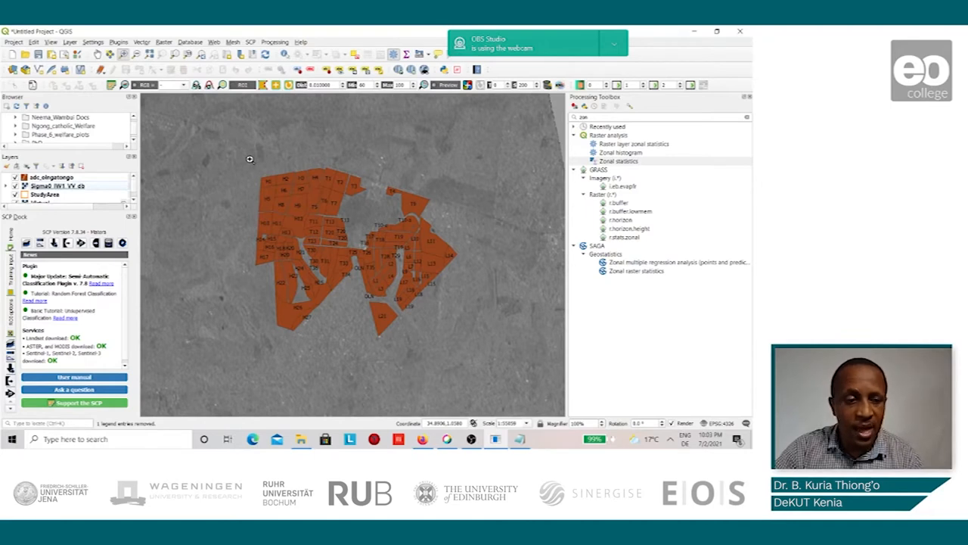
pyautogui.moveTo(412, 241)
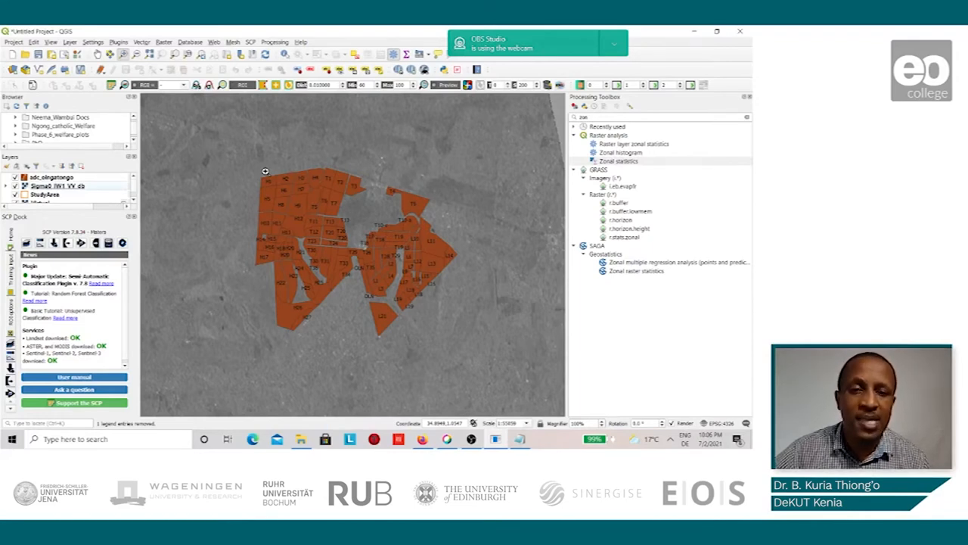
pyautogui.moveTo(273, 177)
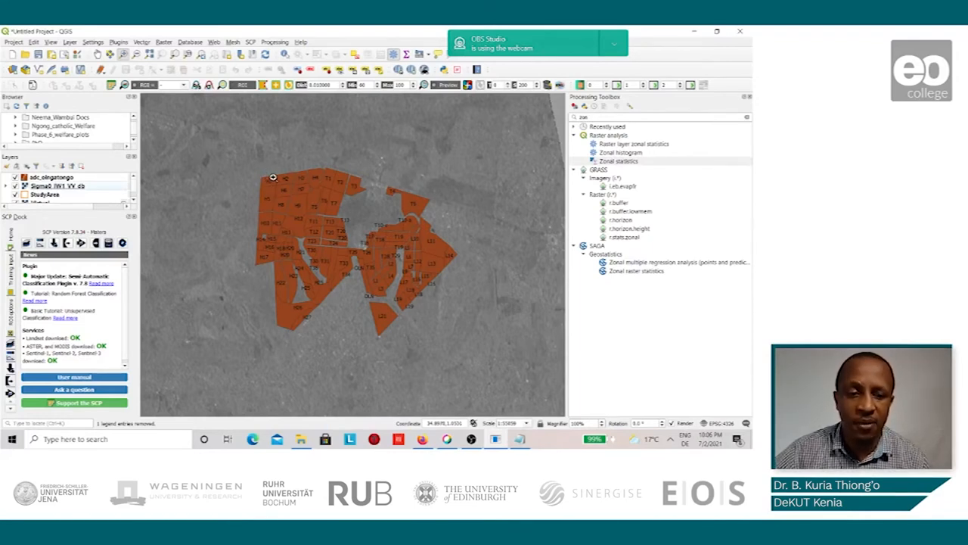
pyautogui.moveTo(273, 177); pyautogui.dragTo(469, 342)
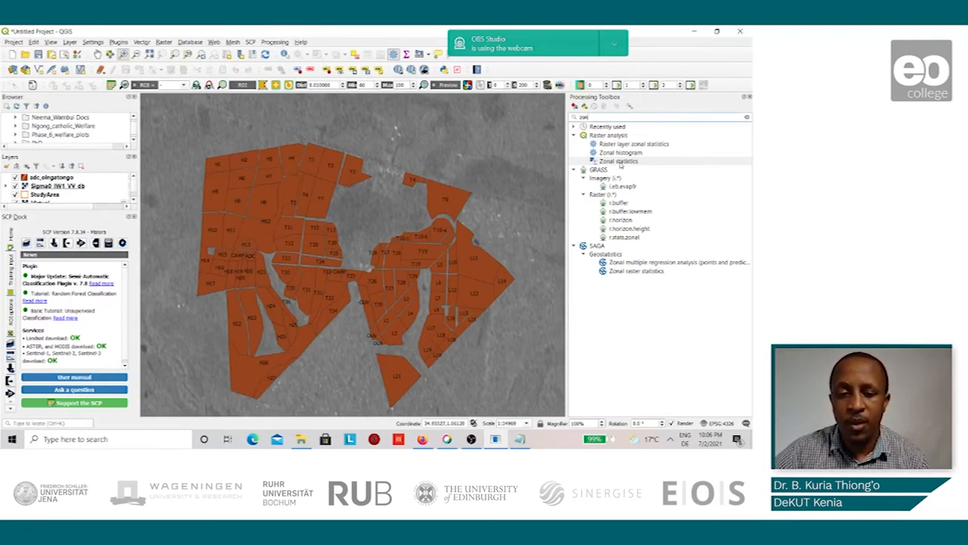
# Set Zonal Statistics to use the Sigma0 raster, band 1, with the field polygons as zones
pyautogui.doubleClick(617, 160)
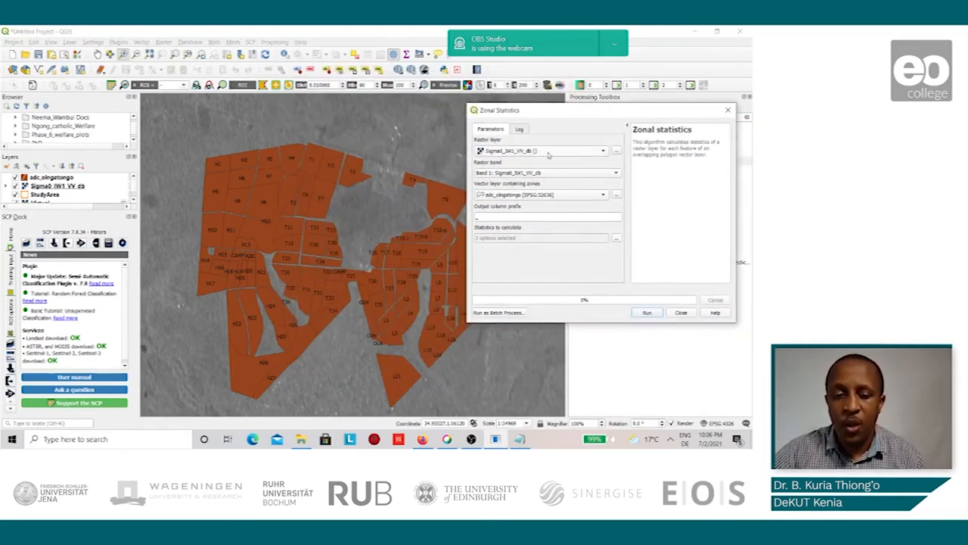
pyautogui.moveTo(579, 160)
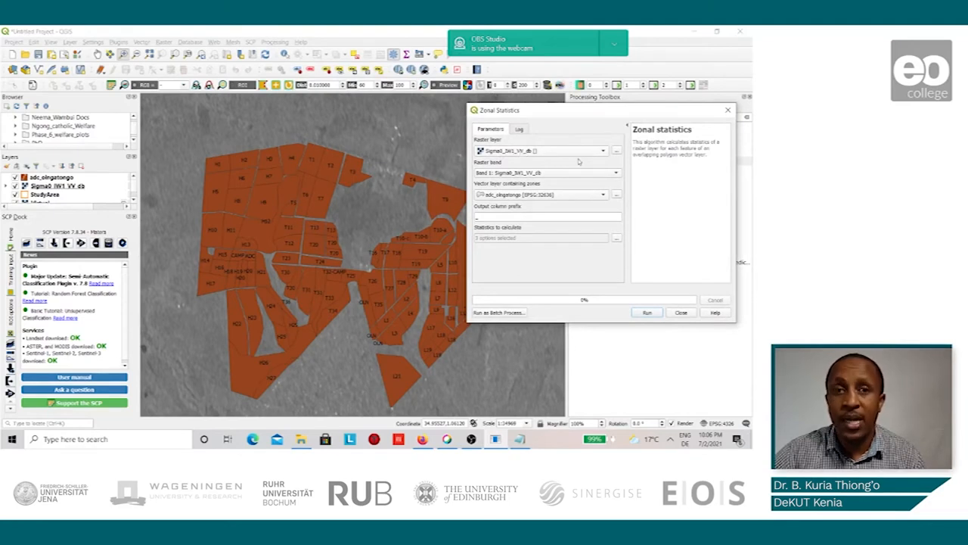
pyautogui.click(602, 152)
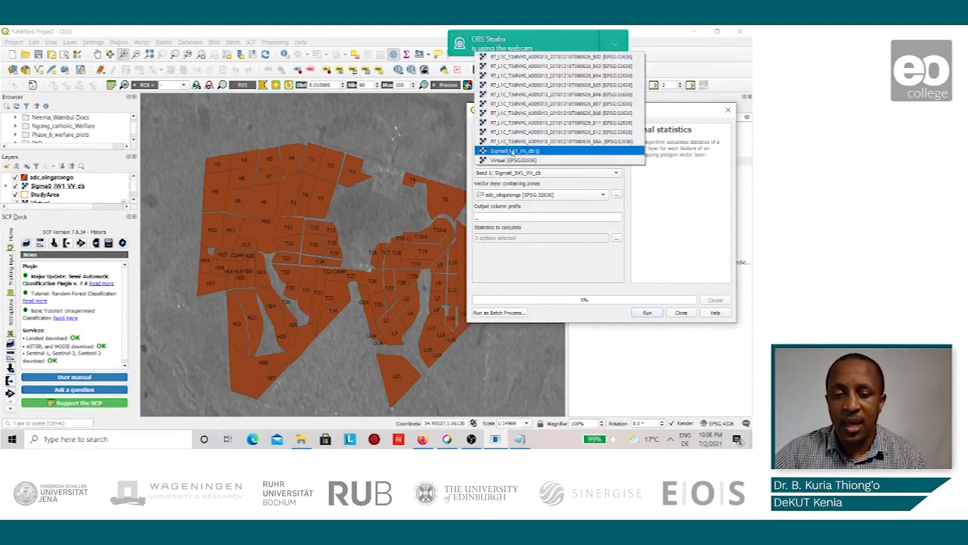
pyautogui.click(515, 151)
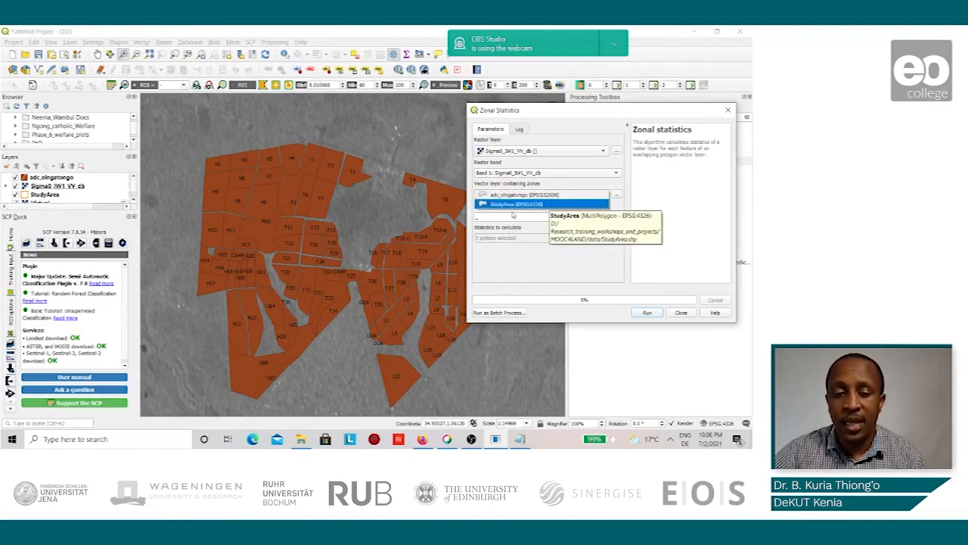
pyautogui.click(522, 193)
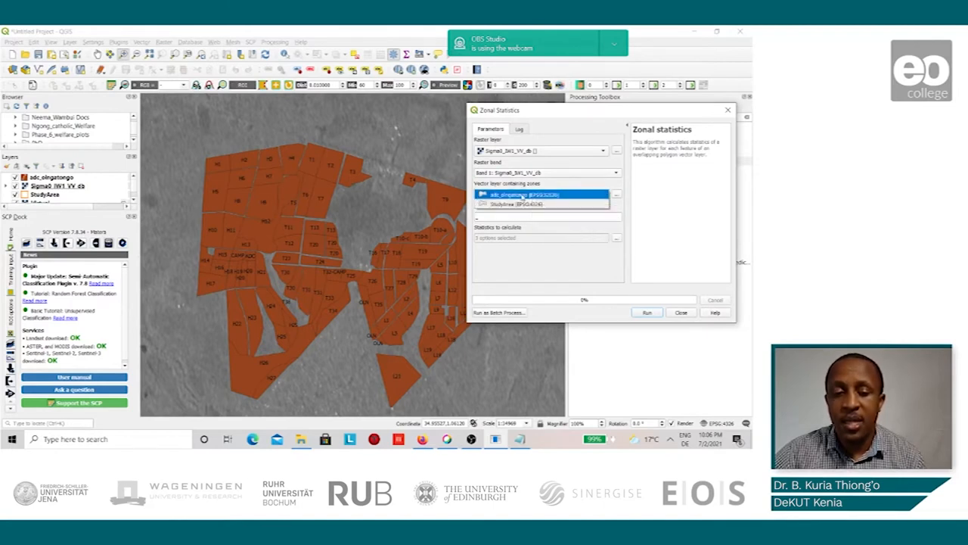
pyautogui.click(523, 194)
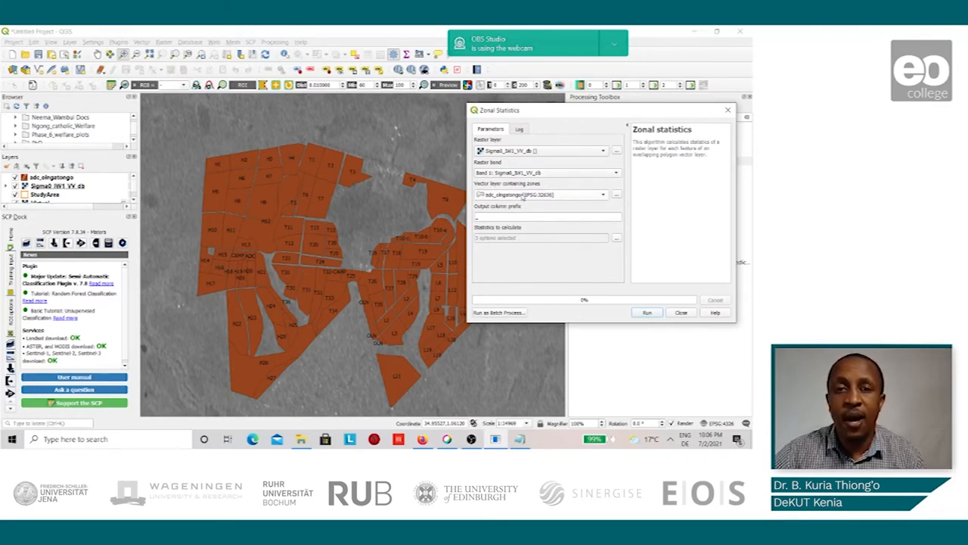
pyautogui.click(548, 218)
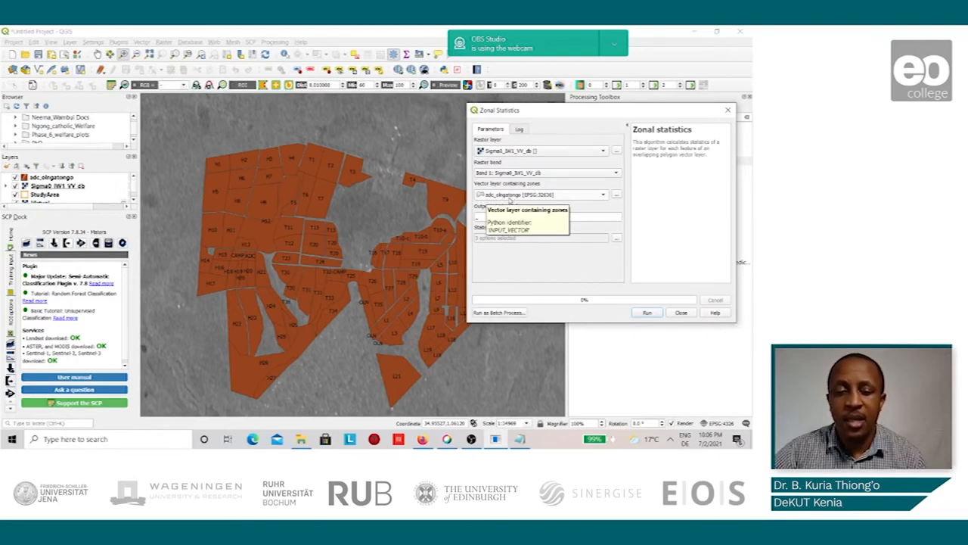
pyautogui.moveTo(507, 200)
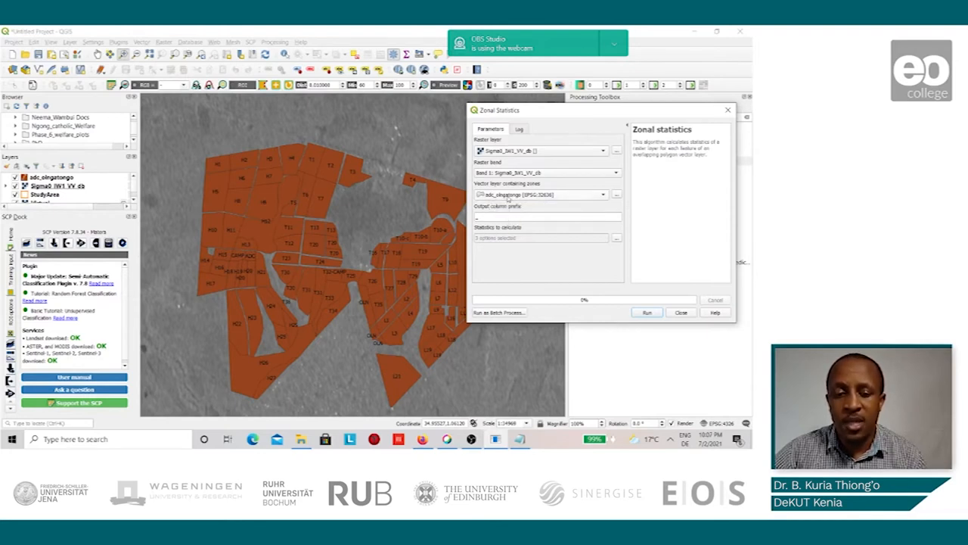
pyautogui.moveTo(617, 242)
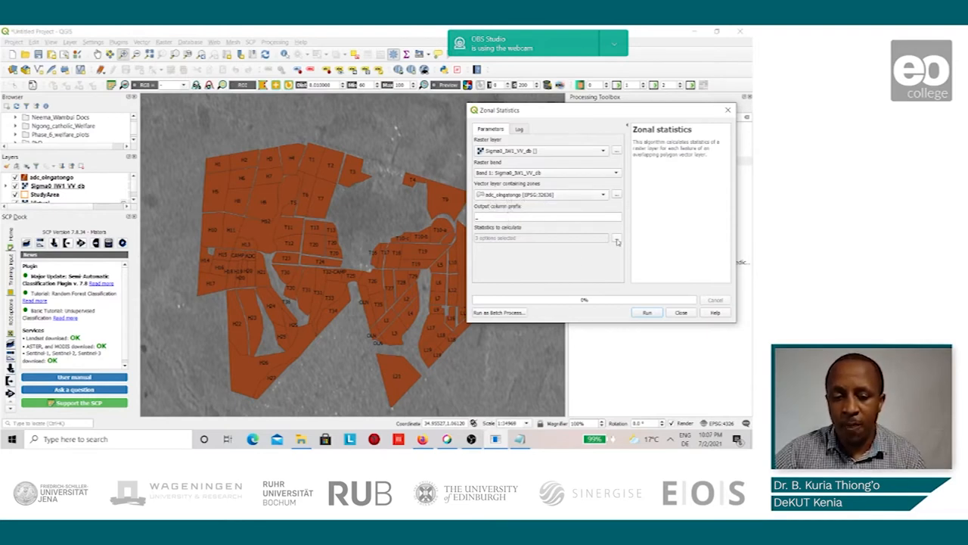
# Compute Count, Sum and Mean zonal statistics for all field polygons and close the tool
pyautogui.click(617, 238)
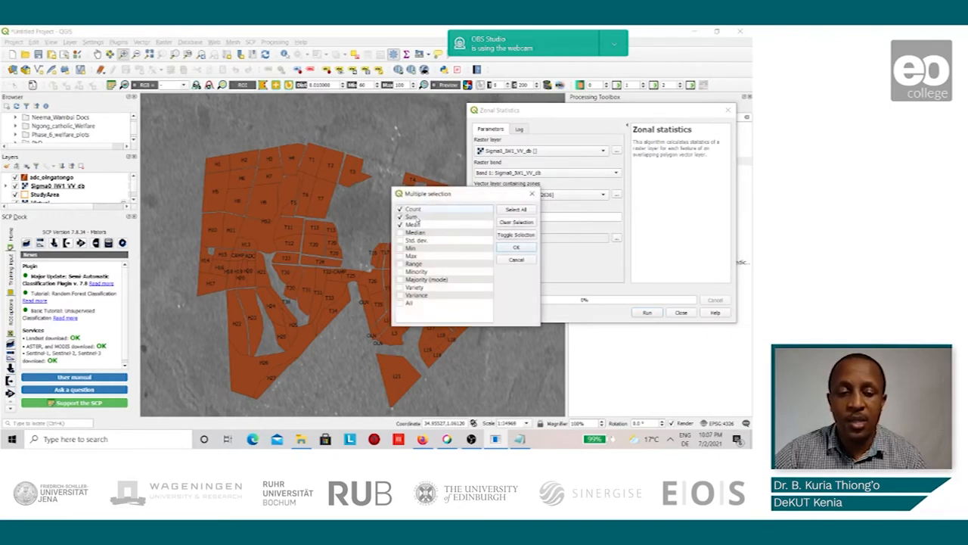
pyautogui.click(518, 248)
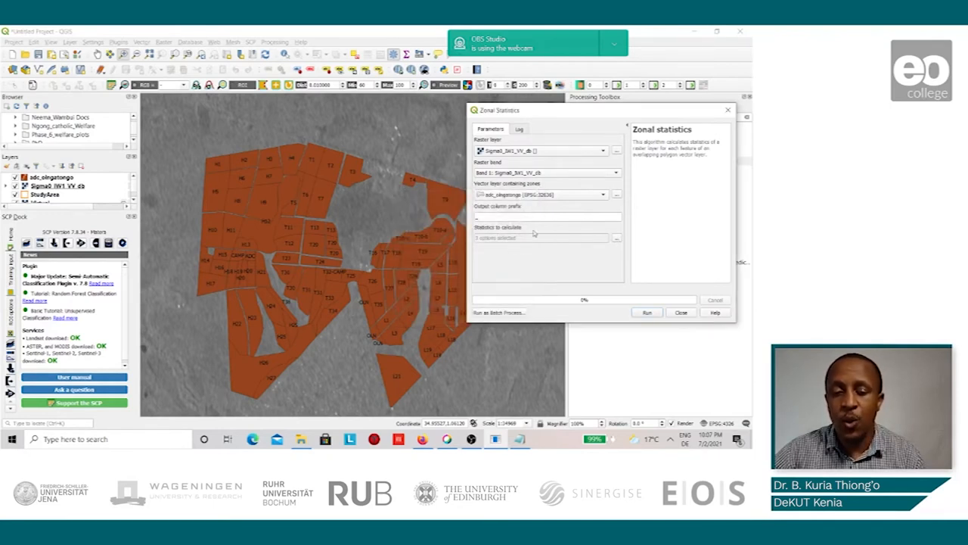
pyautogui.moveTo(499, 108); pyautogui.dragTo(450, 85)
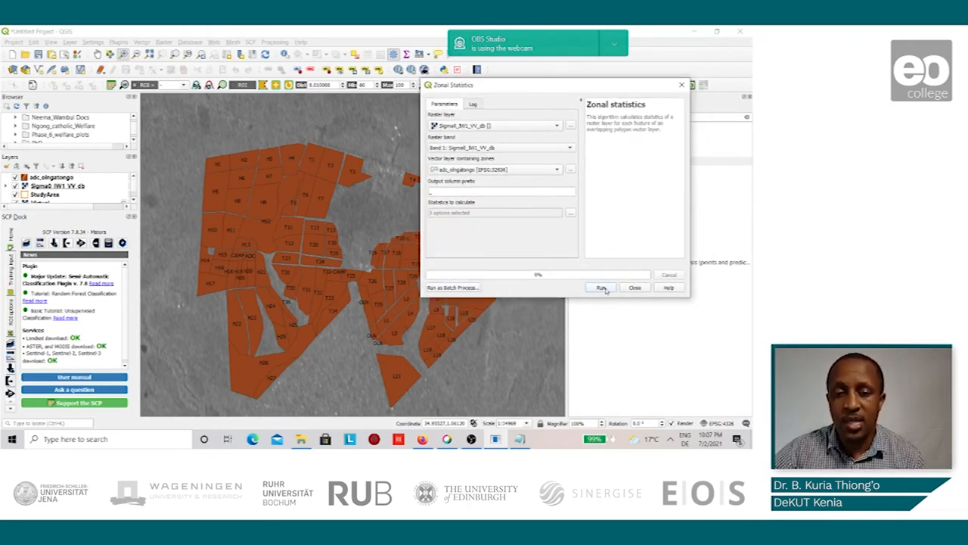
pyautogui.click(601, 287)
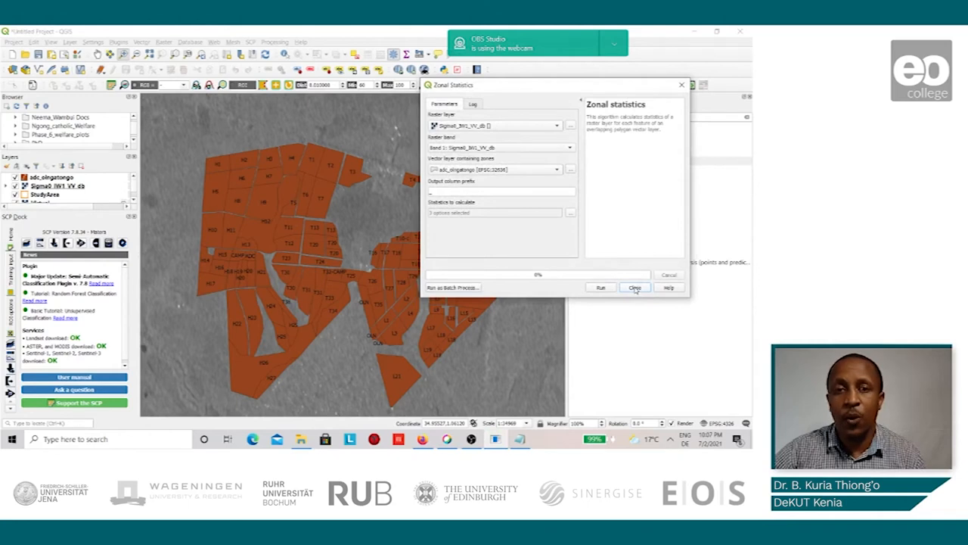
pyautogui.click(636, 288)
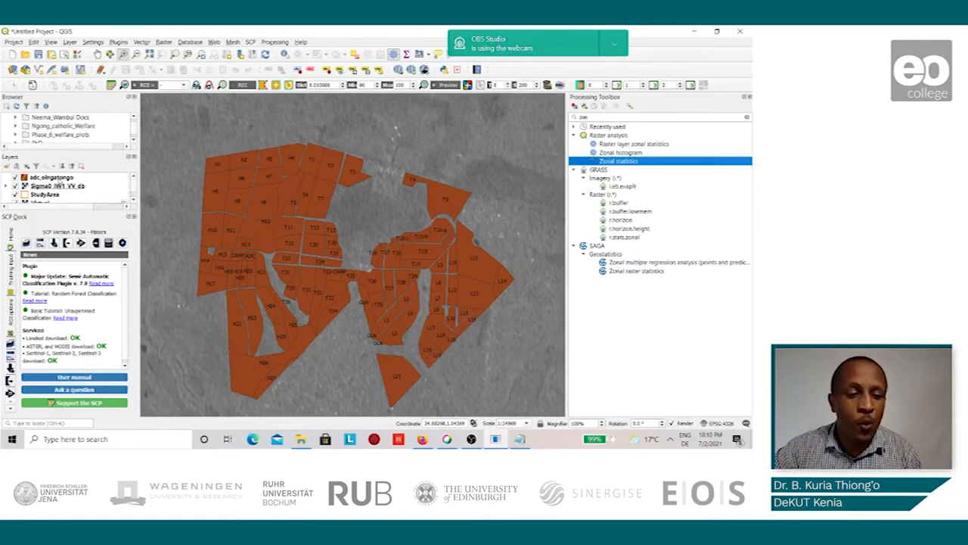
# Bring up the field polygon layer's actions to reach its attribute table
pyautogui.rightClick(50, 176)
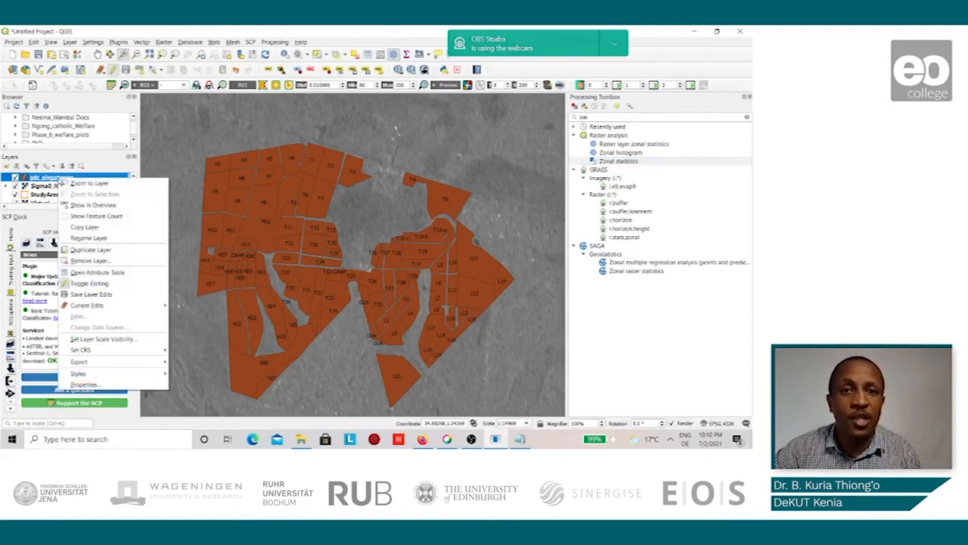
pyautogui.moveTo(94, 206)
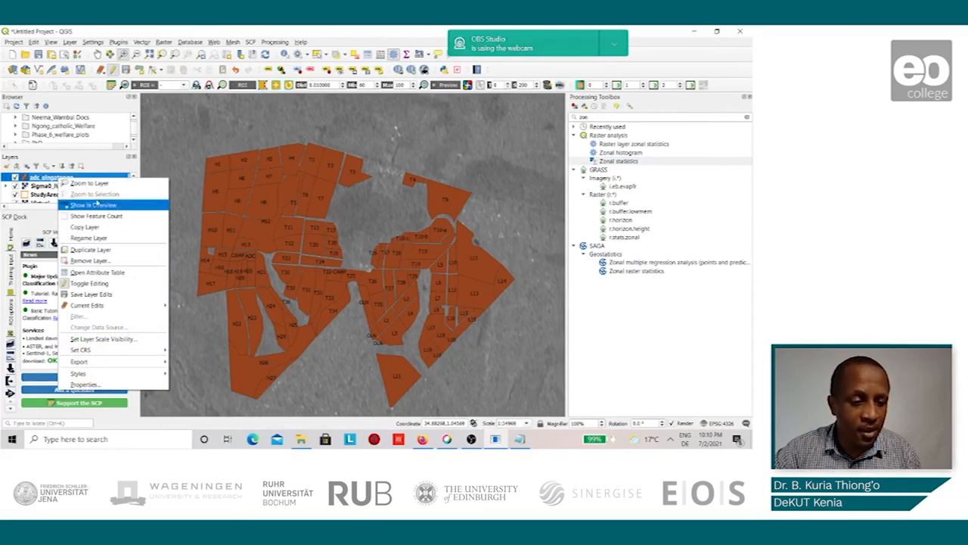
pyautogui.moveTo(89, 260)
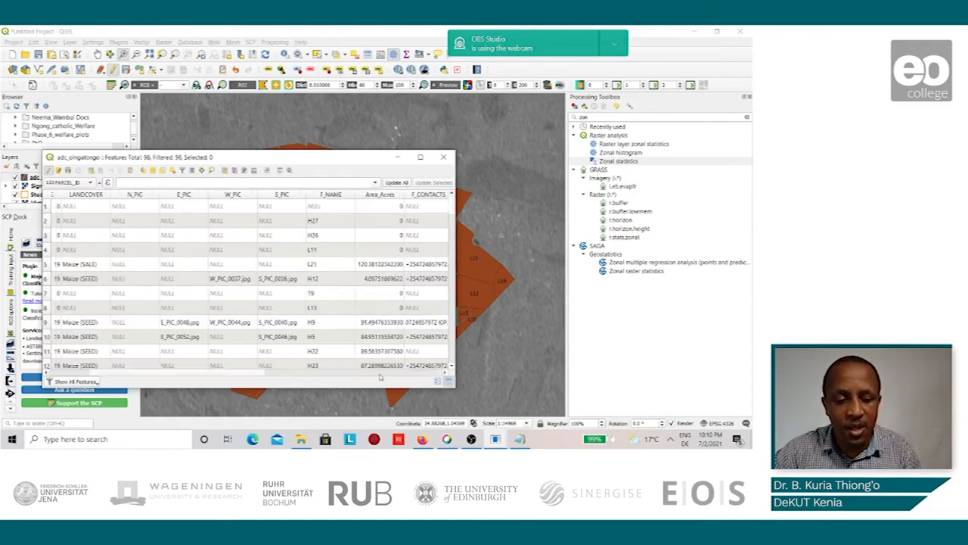
pyautogui.moveTo(351, 378)
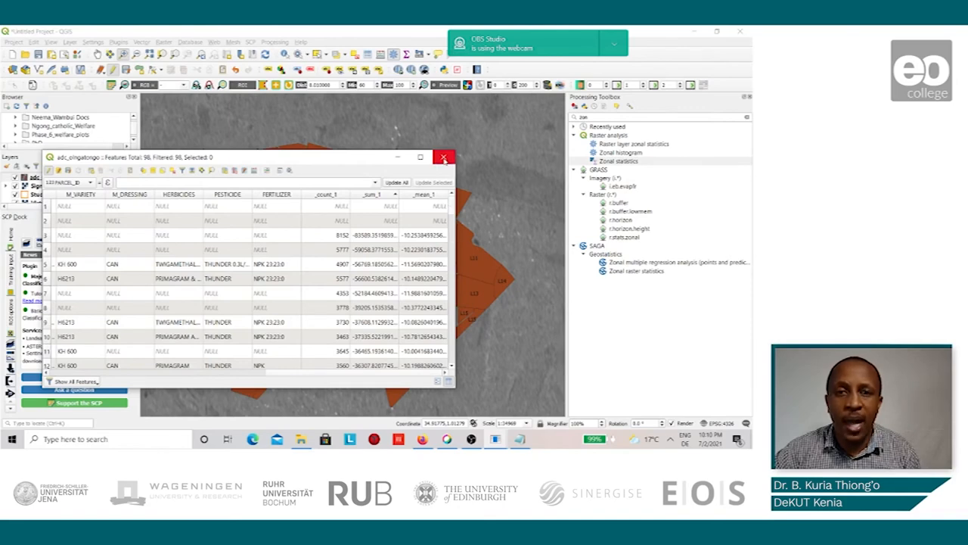
pyautogui.moveTo(445, 158)
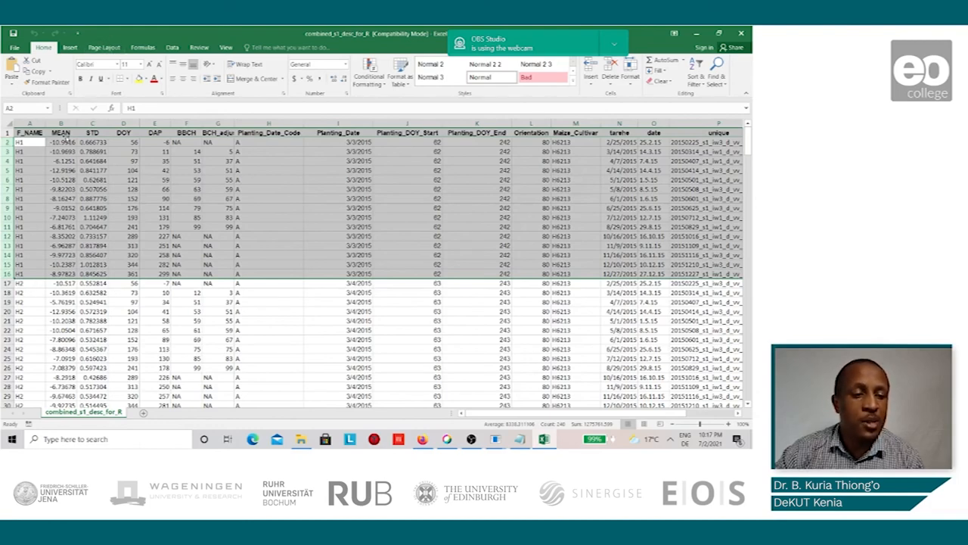
# Review the MEAN and STD backscatter column headers in the combined field workbook
pyautogui.click(60, 133)
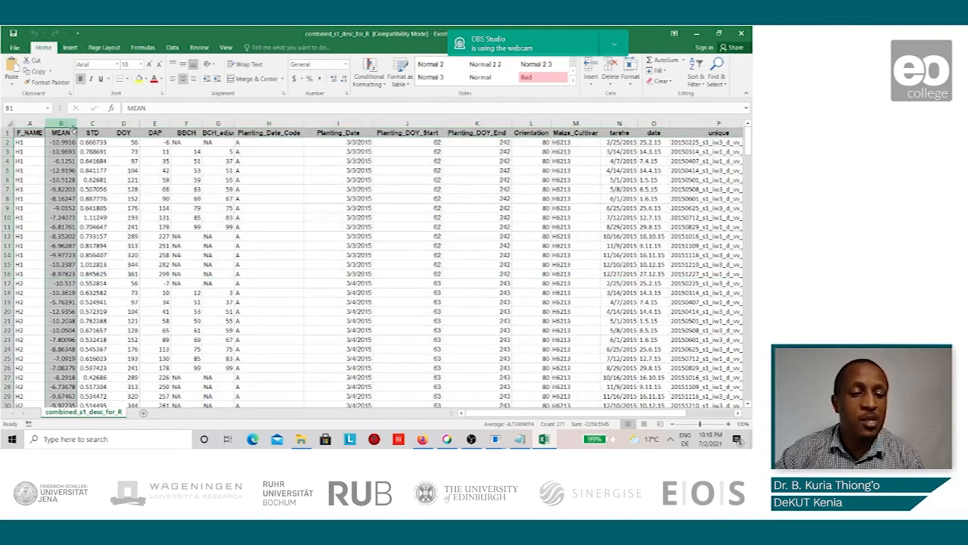
pyautogui.click(92, 133)
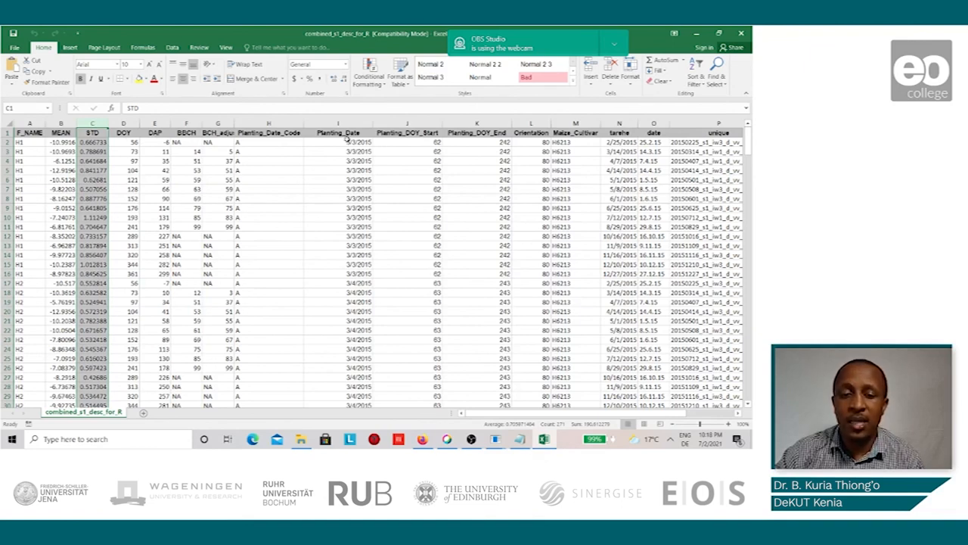
pyautogui.moveTo(578, 167)
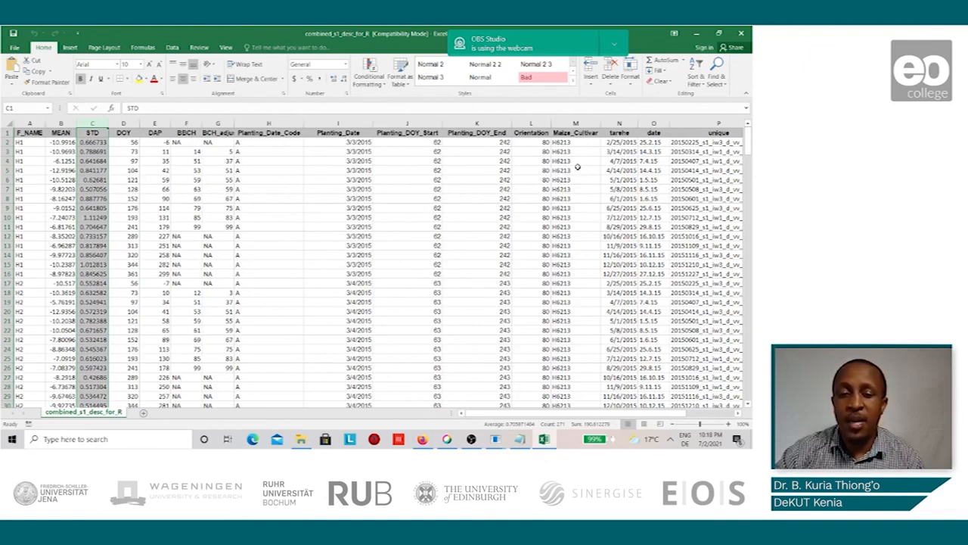
pyautogui.moveTo(575, 152)
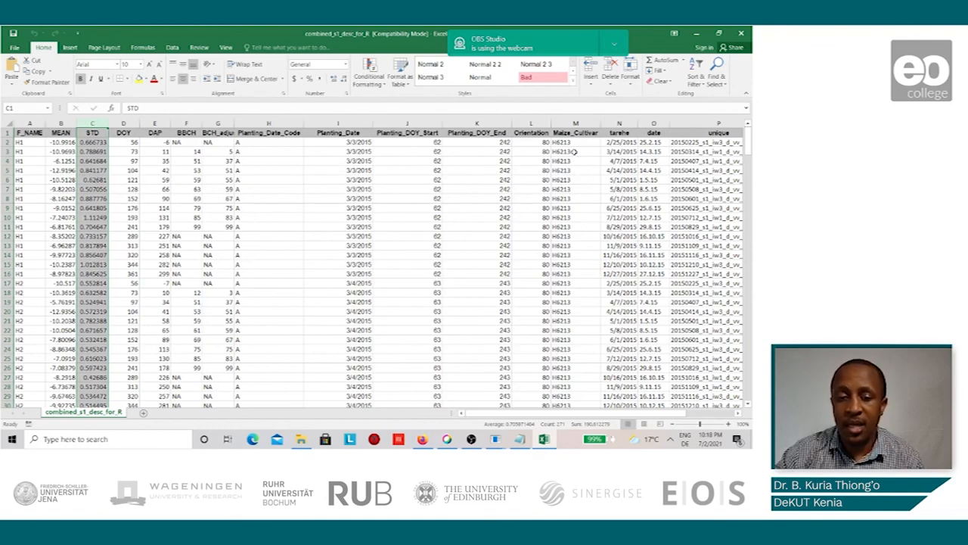
pyautogui.moveTo(530, 156)
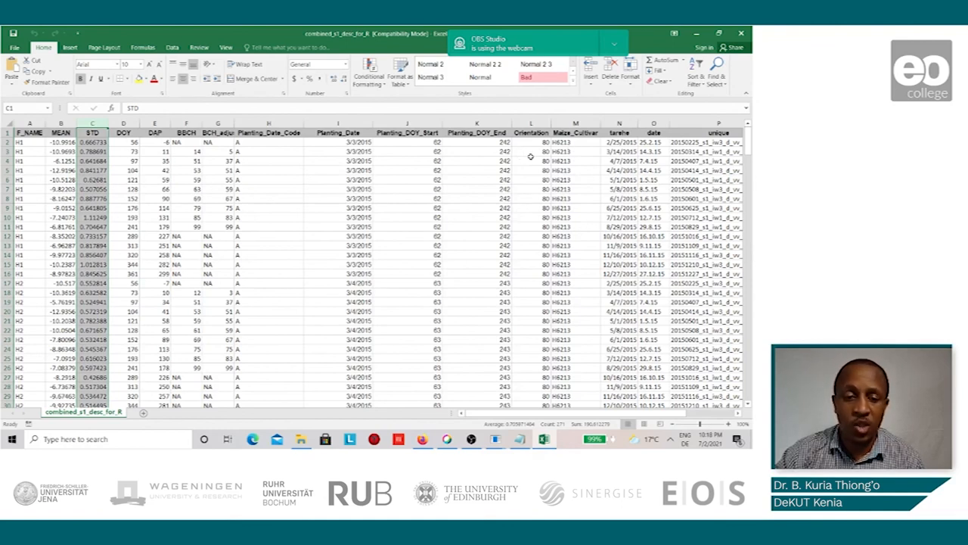